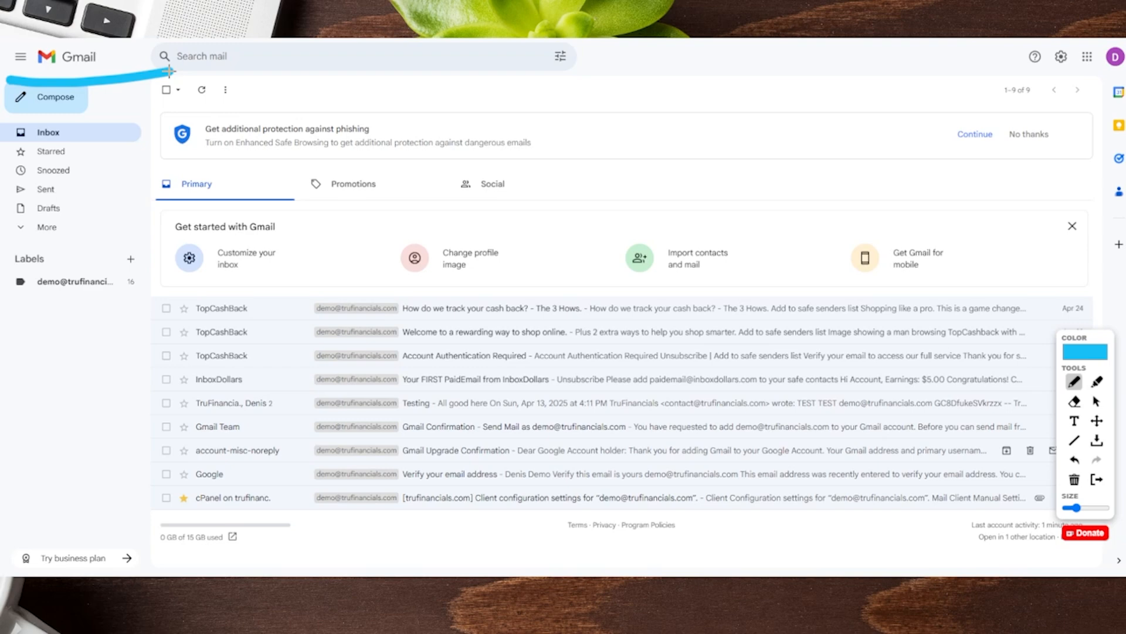
{"action": "mouse_move", "coordinate": [755, 218]}
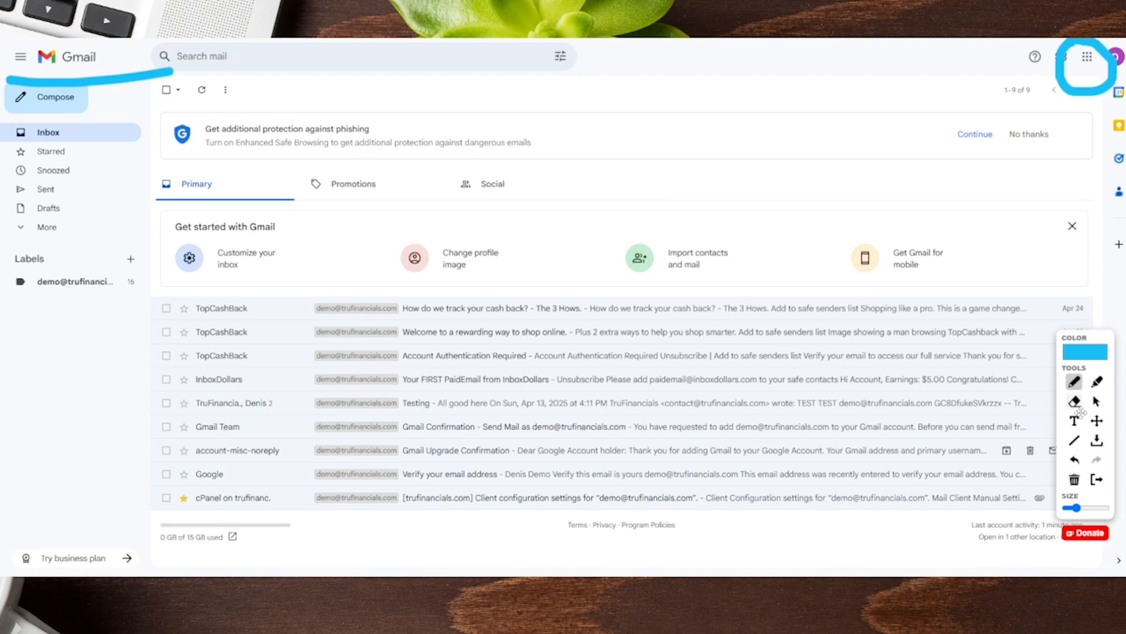
{"action": "mouse_move", "coordinate": [1105, 57]}
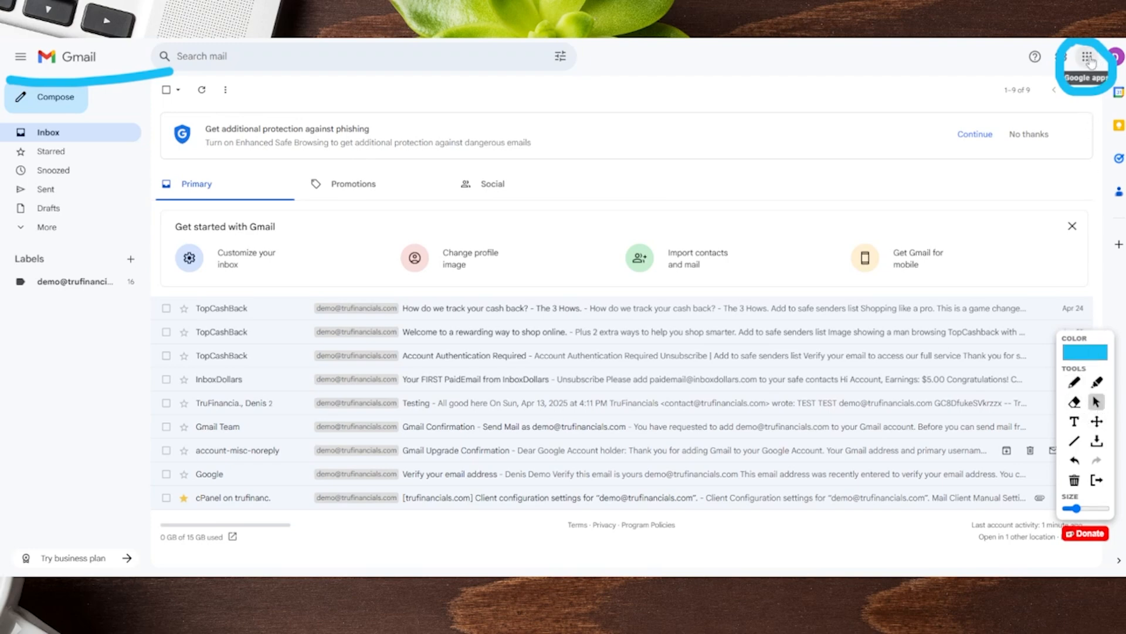
Launch Google One from Gmail's Google apps launcher.
{"action": "left_click", "coordinate": [1085, 56]}
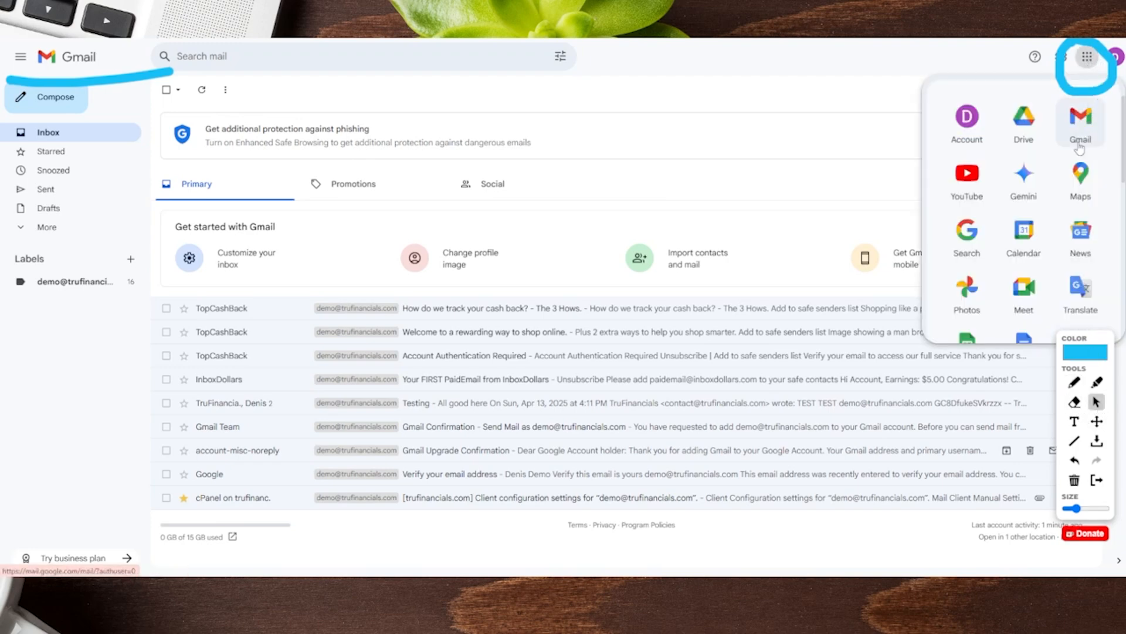
{"action": "mouse_move", "coordinate": [1012, 184]}
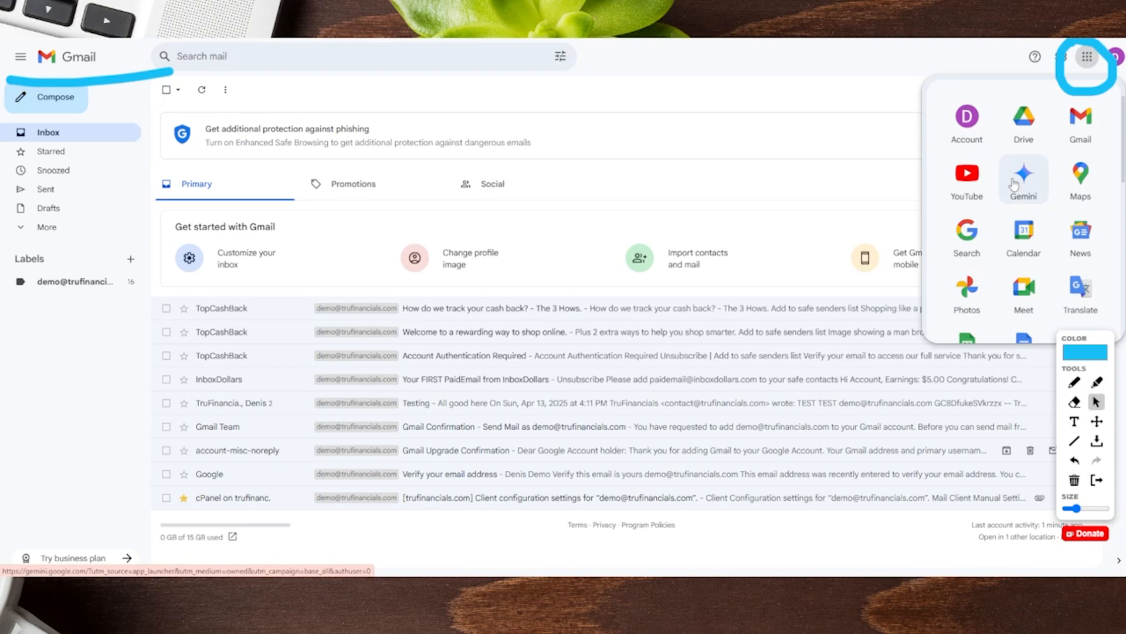
{"action": "scroll", "scroll_direction": "down", "scroll_amount": 3}
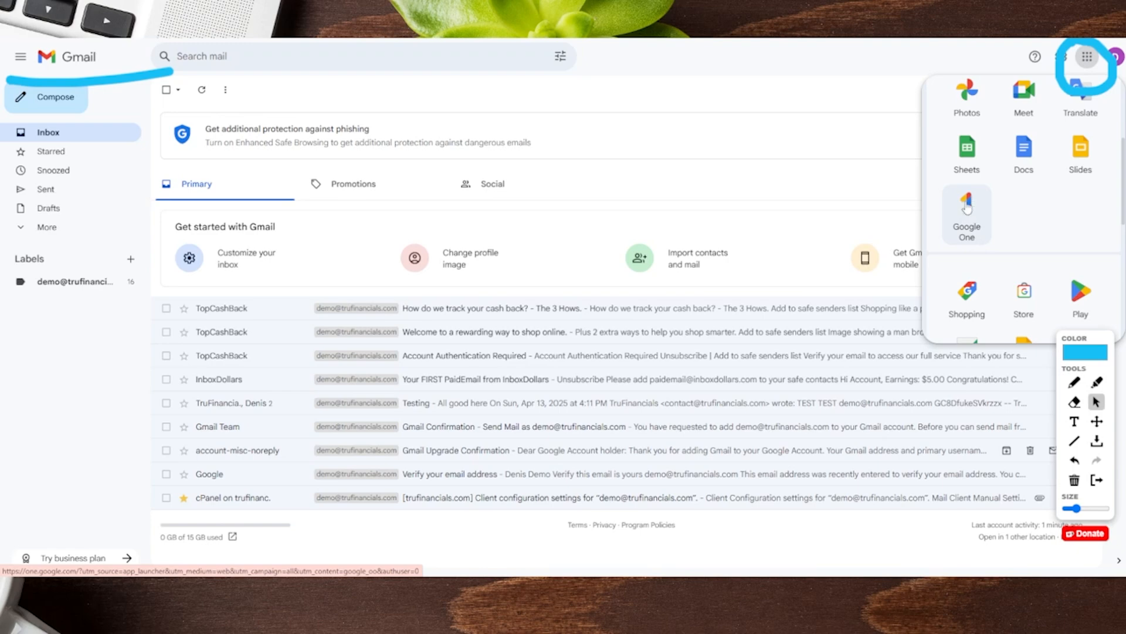
{"action": "left_click", "coordinate": [965, 212]}
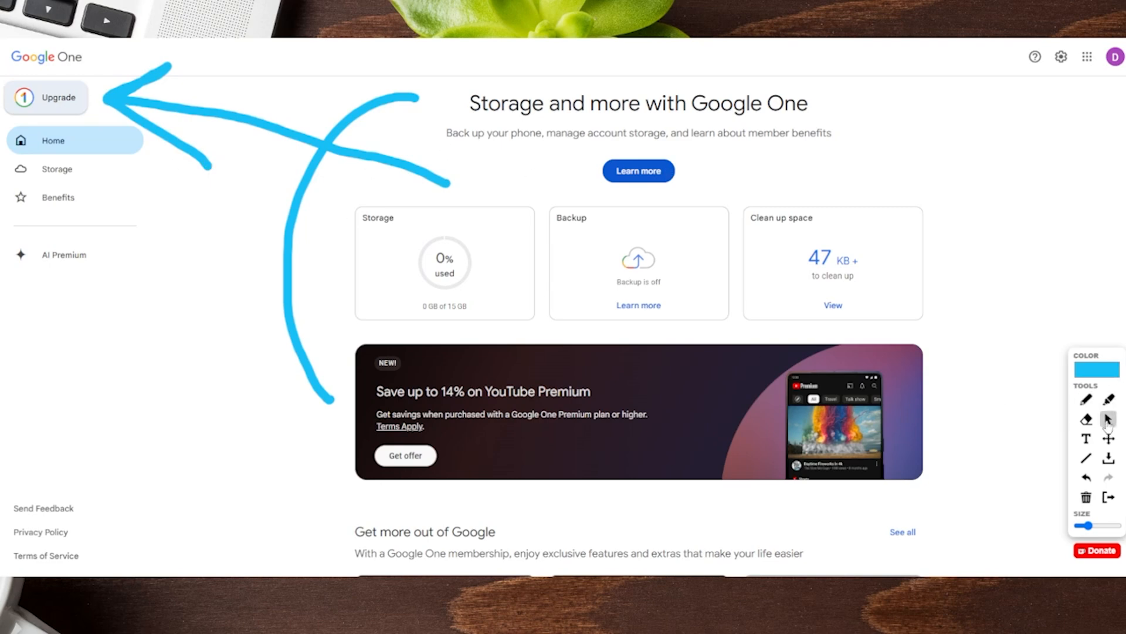
View the Upgrade page with Monthly selected, comparing Basic, Premium and AI Premium plans.
{"action": "left_click", "coordinate": [46, 97]}
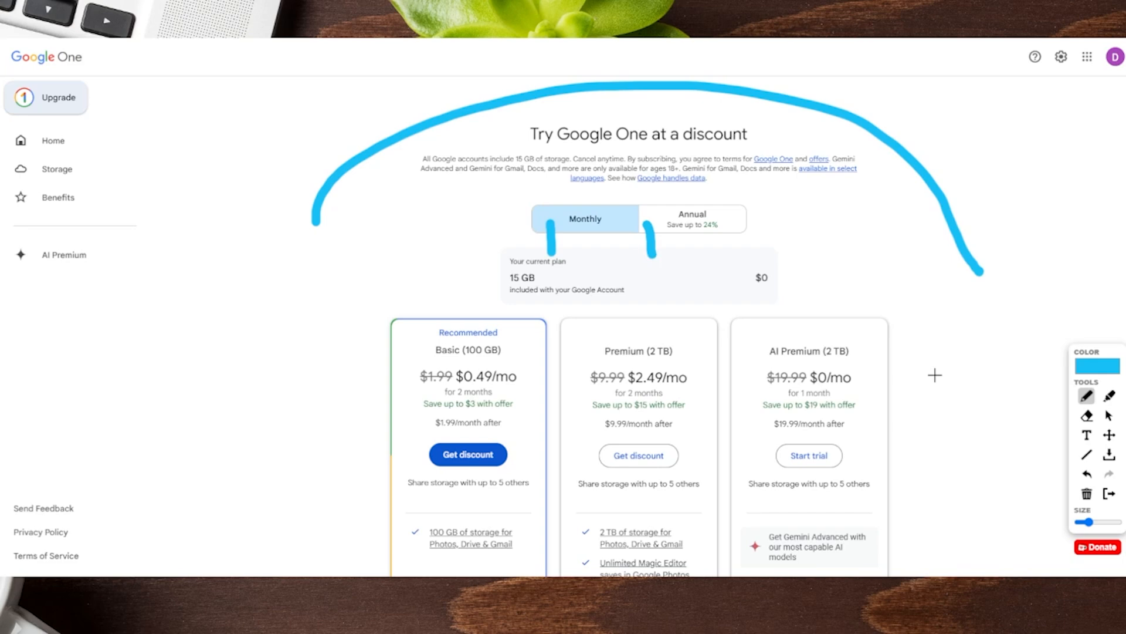
{"action": "scroll", "scroll_direction": "down", "scroll_amount": 3}
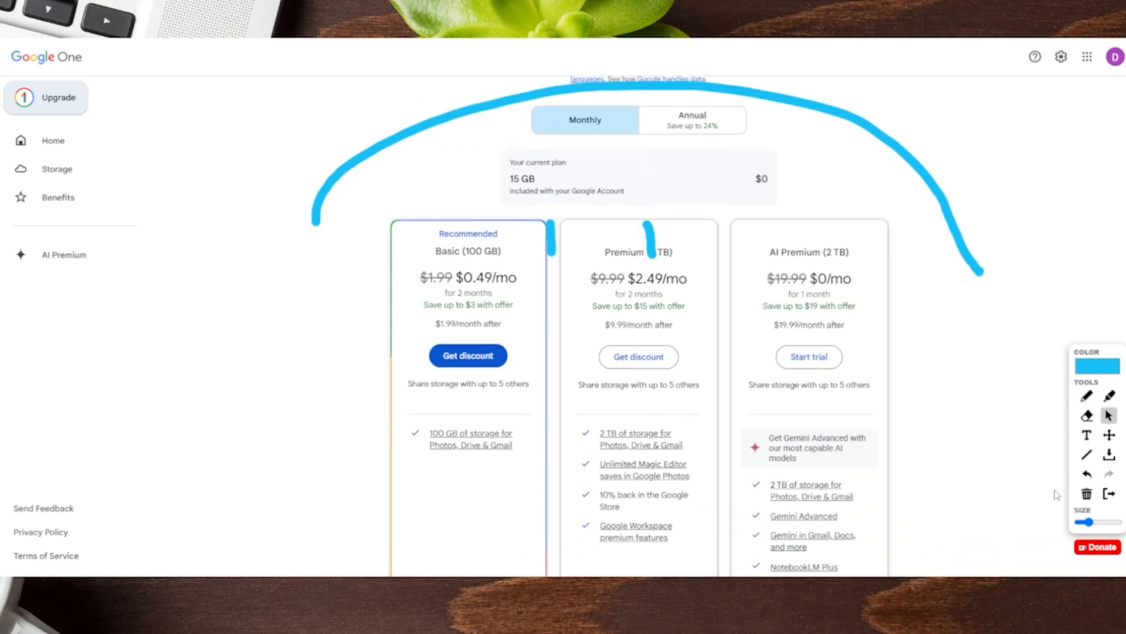
{"action": "scroll", "scroll_direction": "down", "scroll_amount": 3}
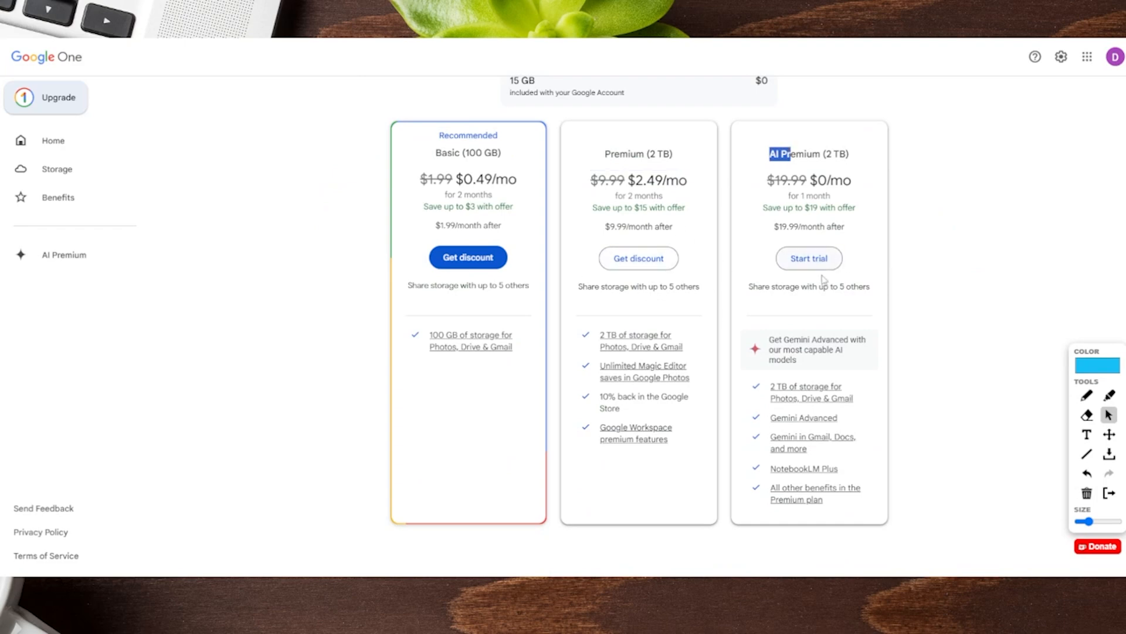
{"action": "mouse_move", "coordinate": [869, 283]}
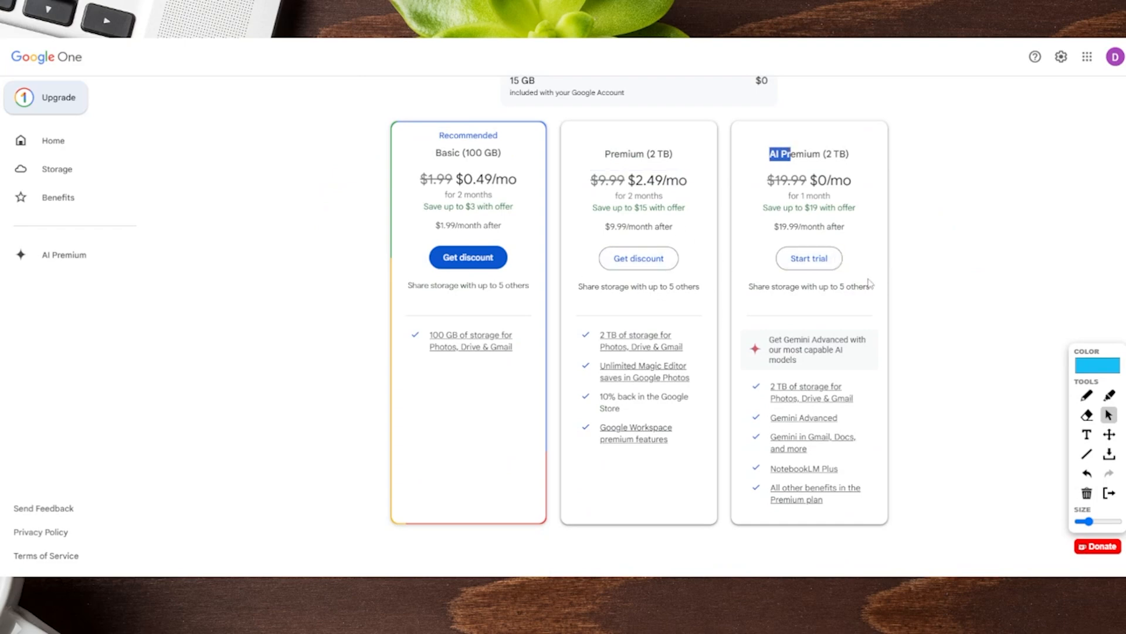
{"action": "mouse_move", "coordinate": [961, 355]}
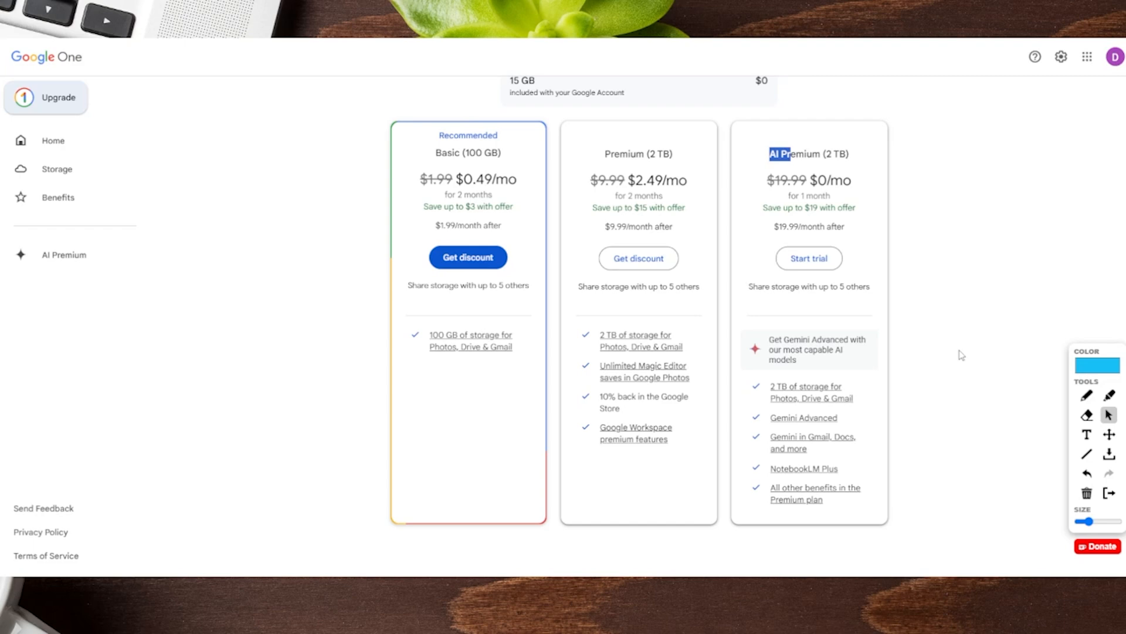
{"action": "mouse_move", "coordinate": [951, 341]}
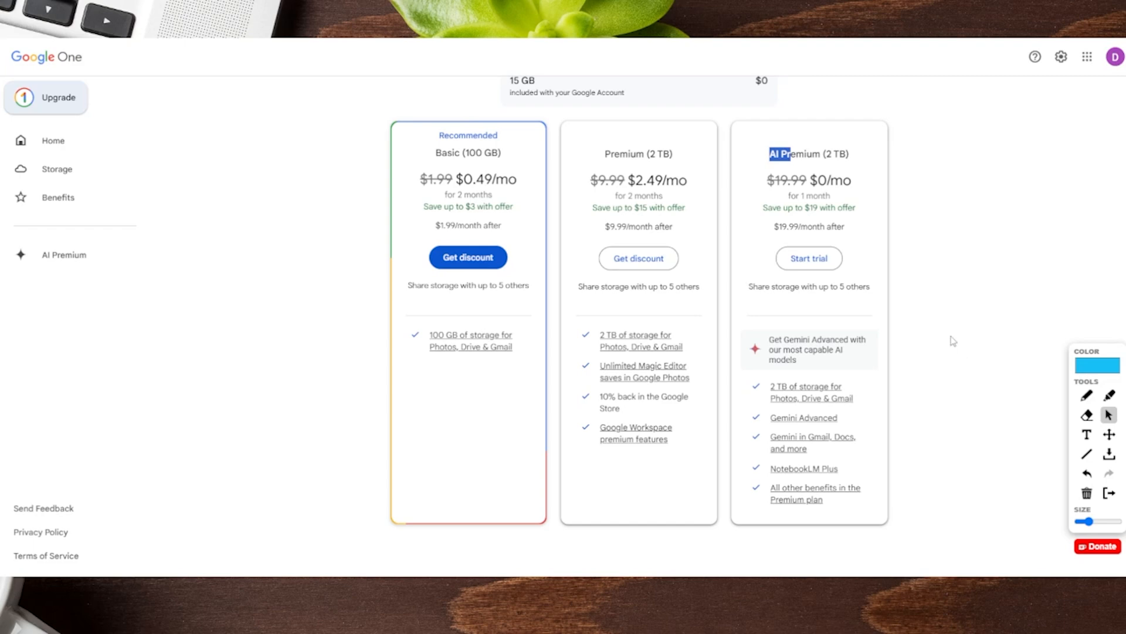